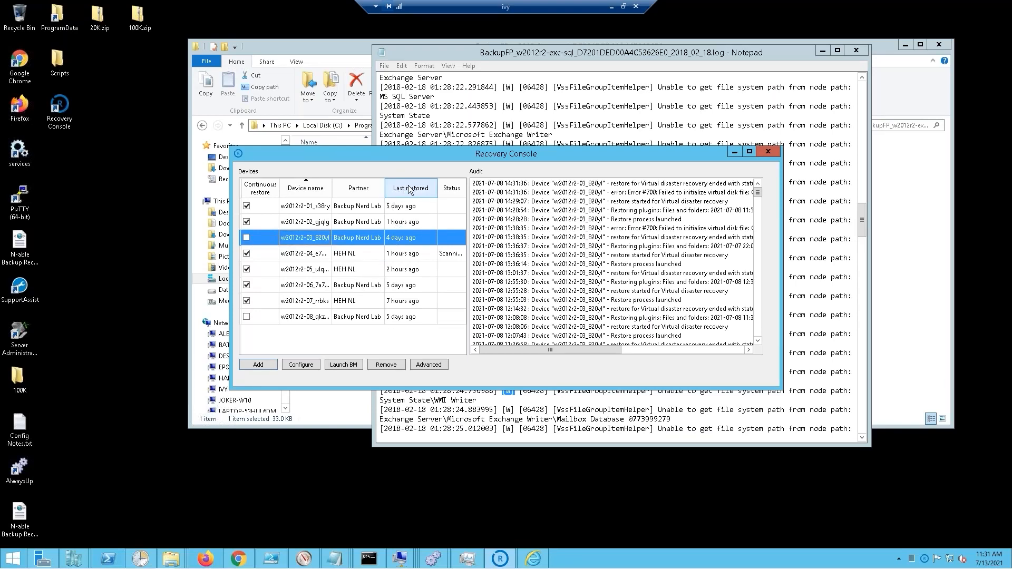
# Step: Sort the device list by the 'Last restored' column, most recent first
pyautogui.click(411, 187)
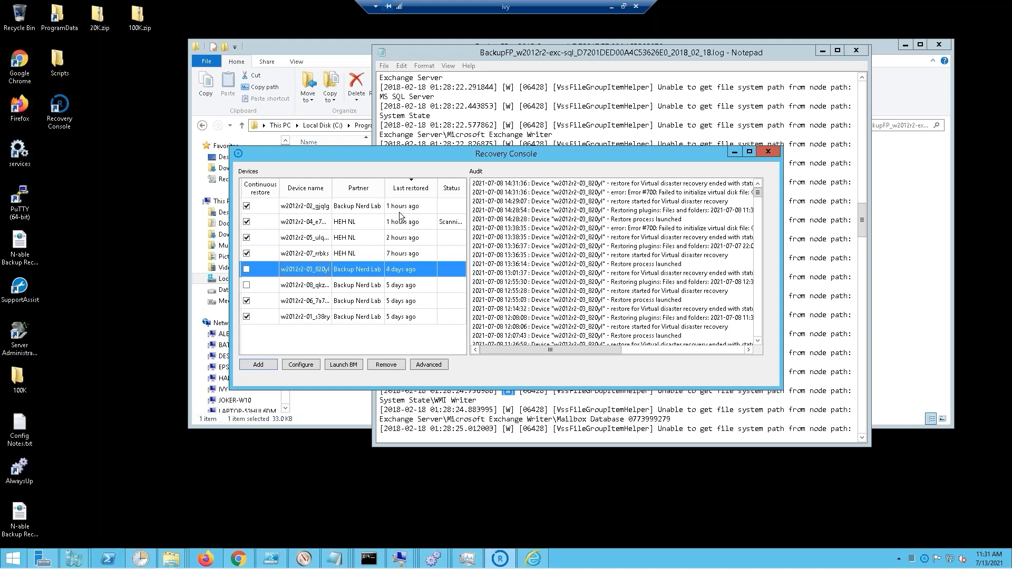
pyautogui.moveTo(389, 207)
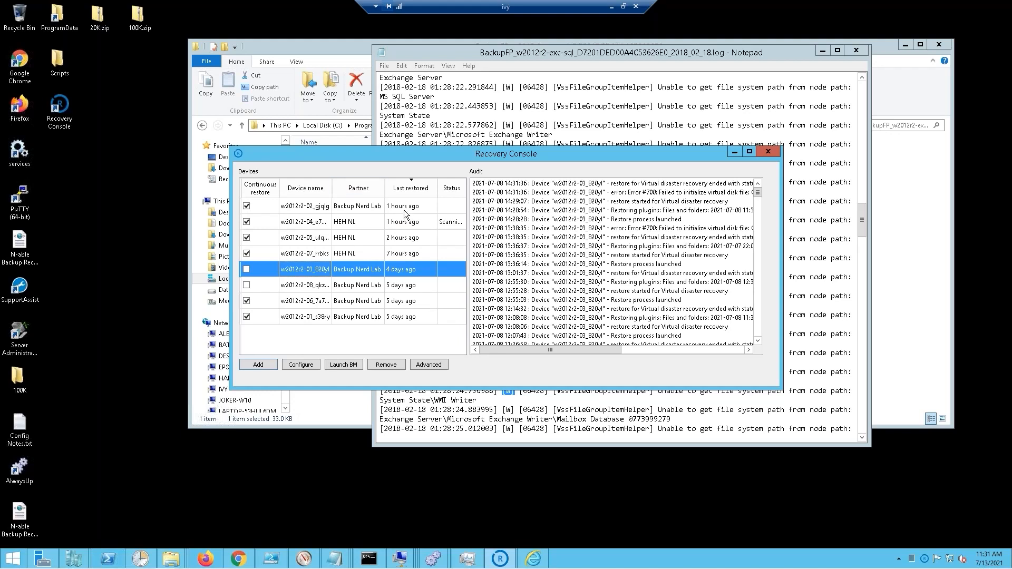
pyautogui.moveTo(395, 212)
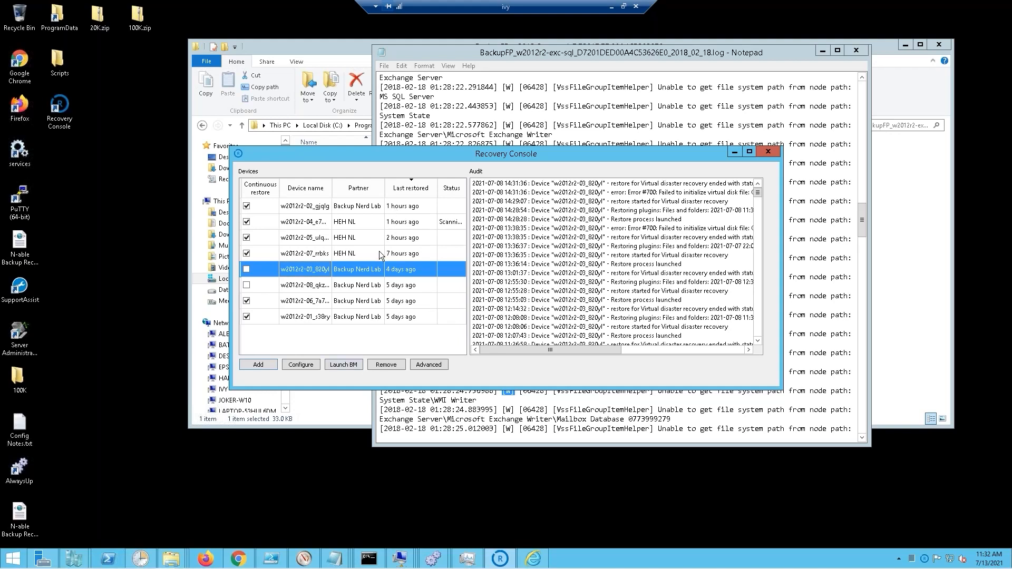
pyautogui.moveTo(326, 321)
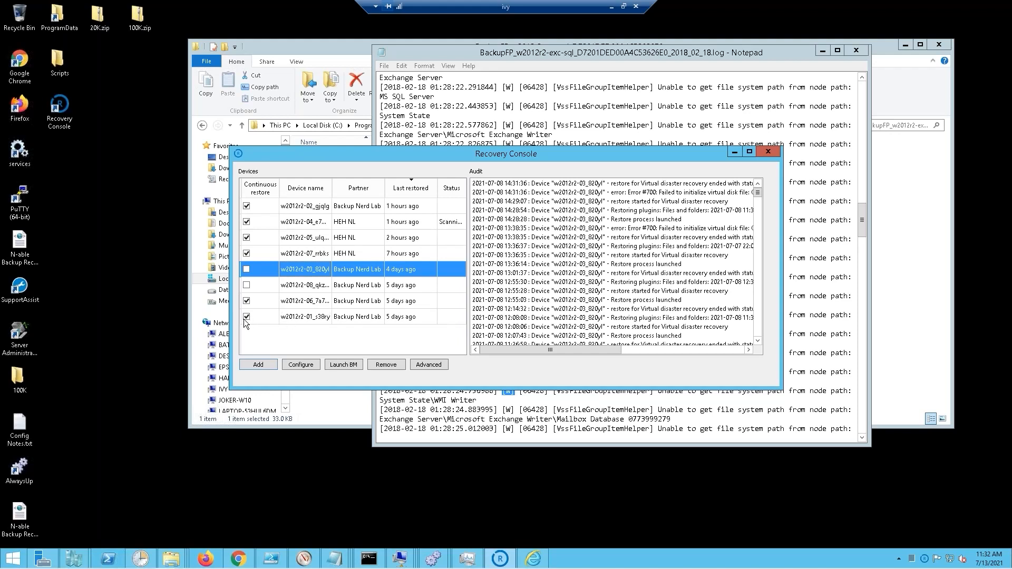
pyautogui.moveTo(302, 326)
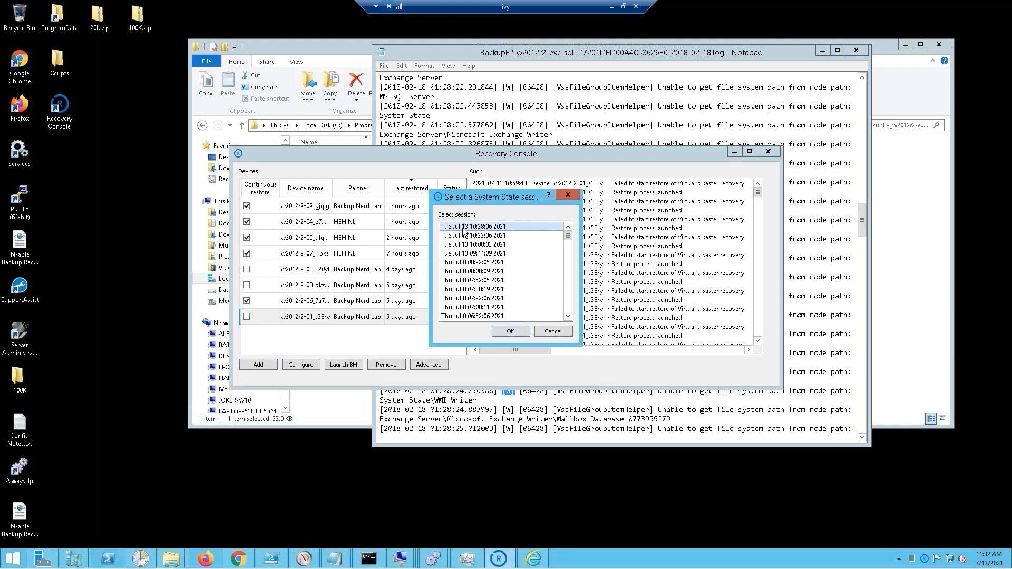
pyautogui.moveTo(471, 232)
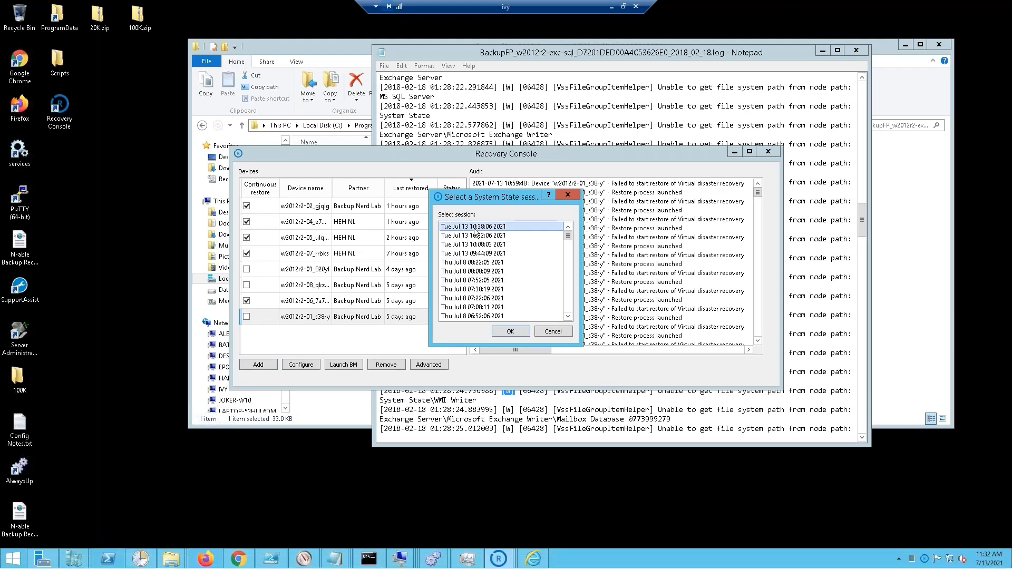
# Step: Browse w2012r2-01's System State sessions and choose an older July 7 session
pyautogui.click(473, 253)
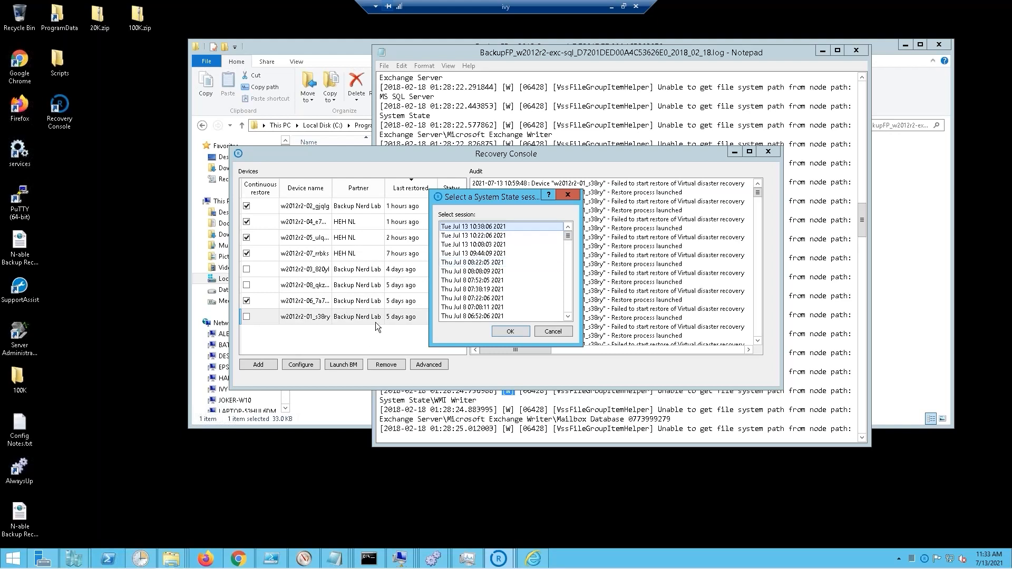
pyautogui.scroll(-3)
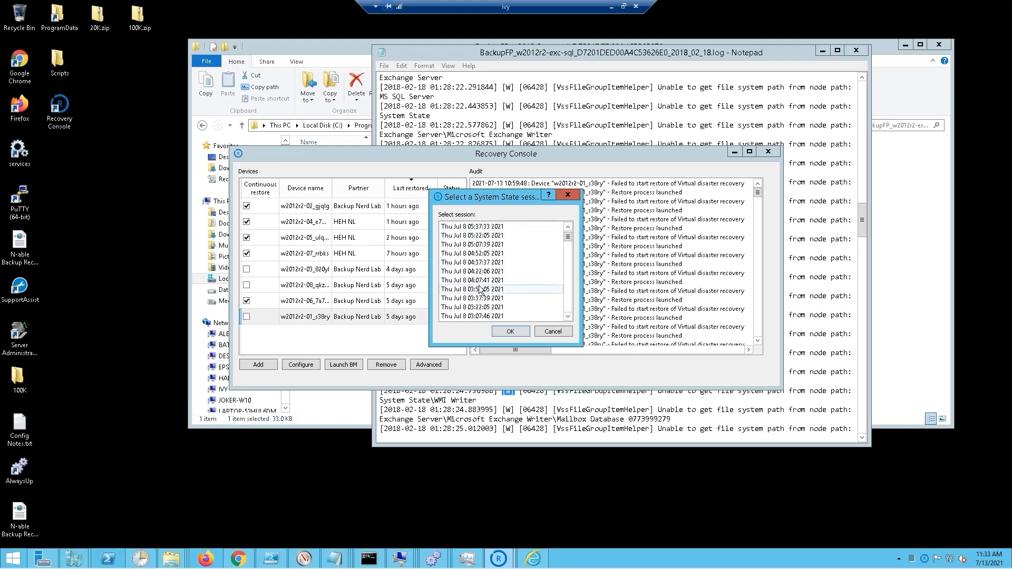
pyautogui.scroll(-3)
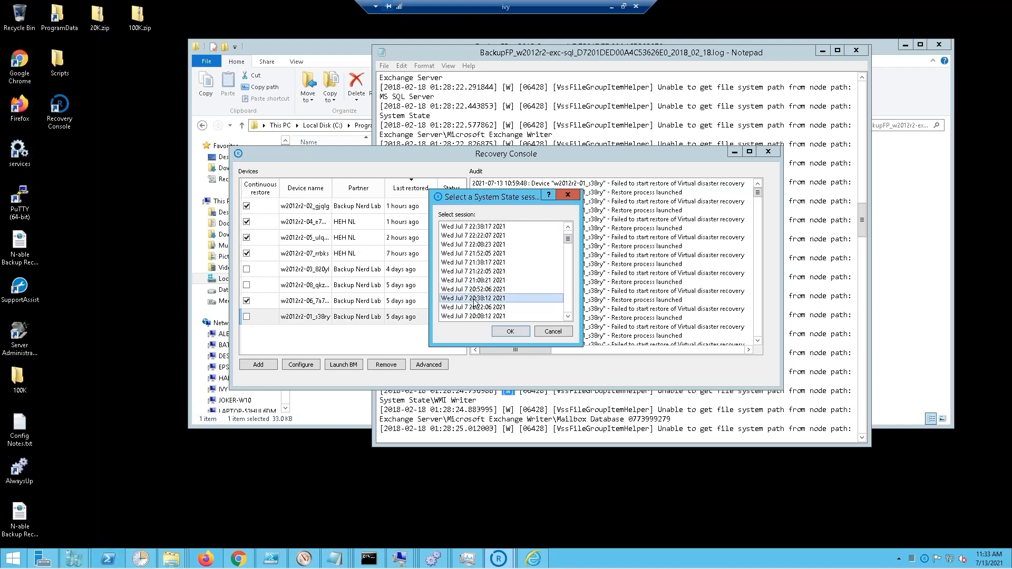
pyautogui.click(510, 331)
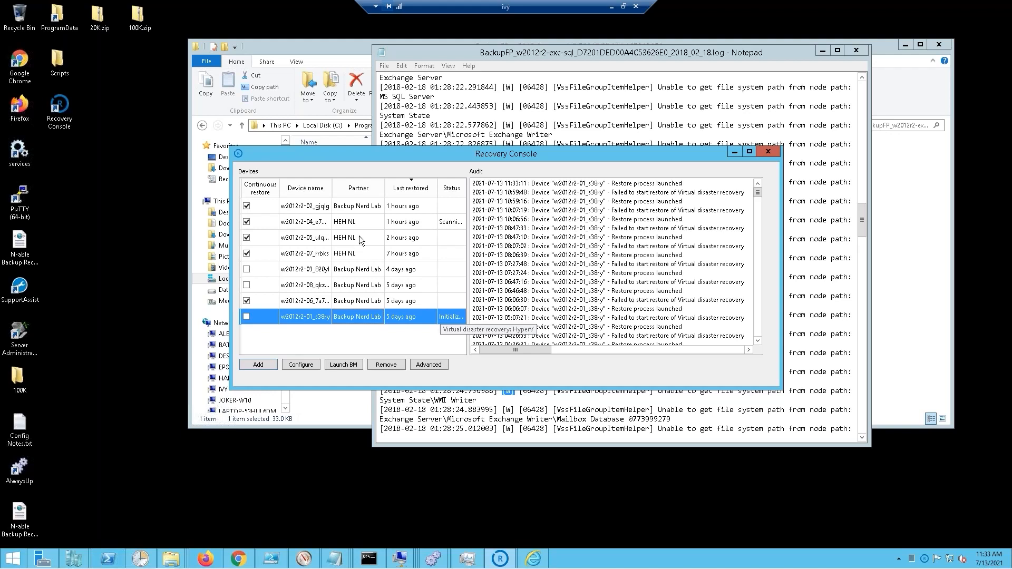
pyautogui.moveTo(397, 278)
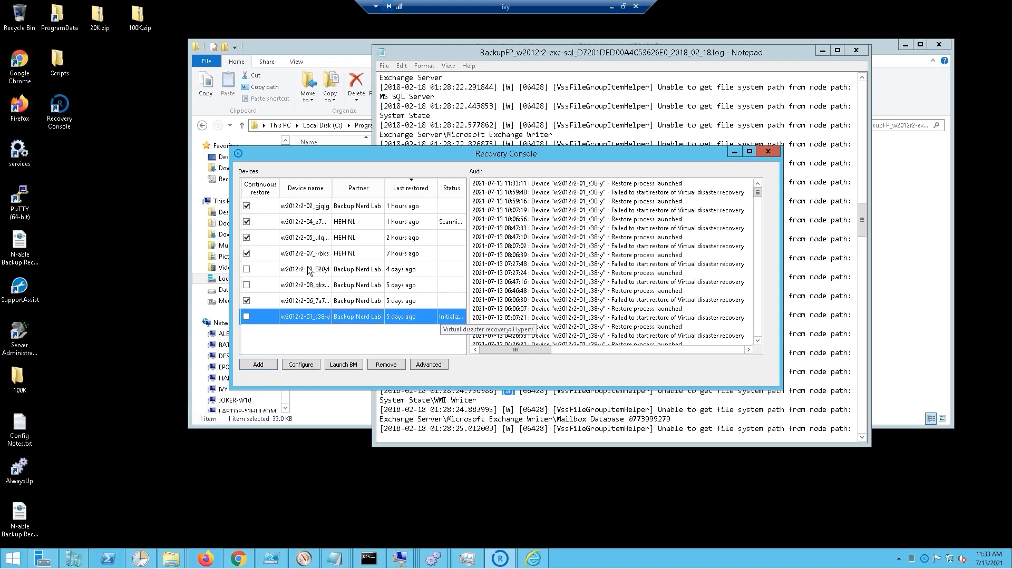
# Step: Open the context menu for the w2012r2-03 device
pyautogui.rightClick(307, 268)
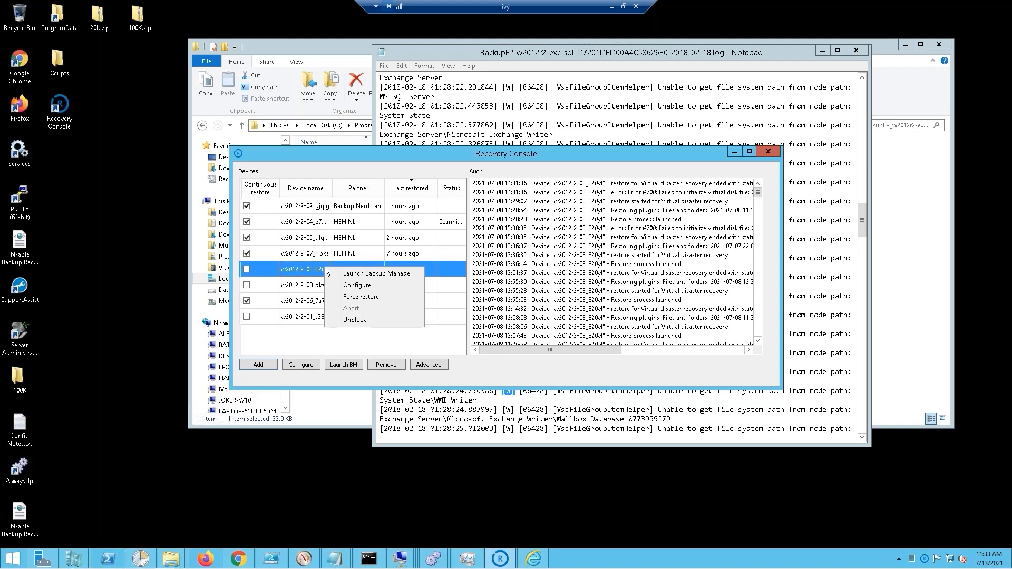
pyautogui.moveTo(329, 132)
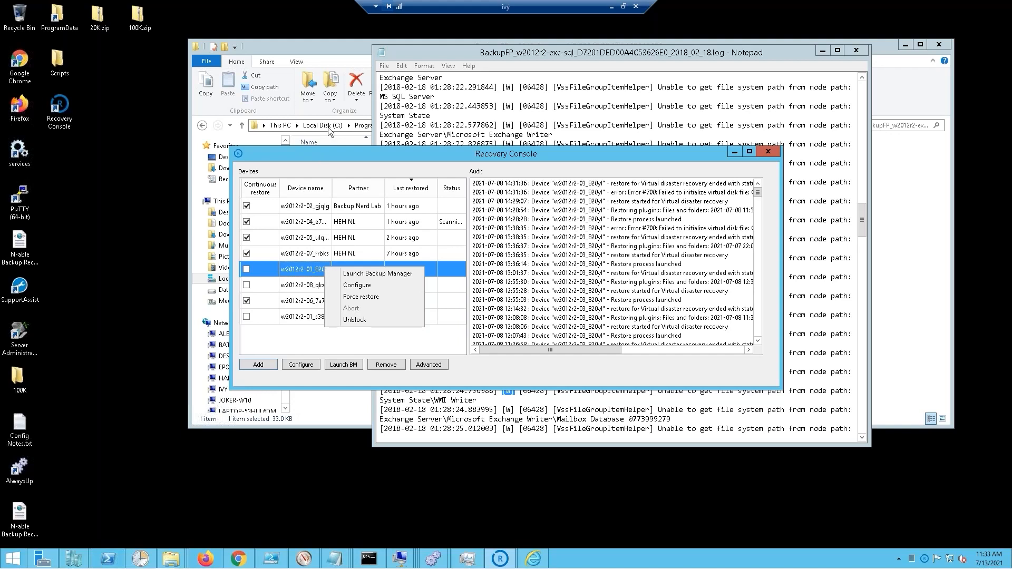
pyautogui.moveTo(405, 231)
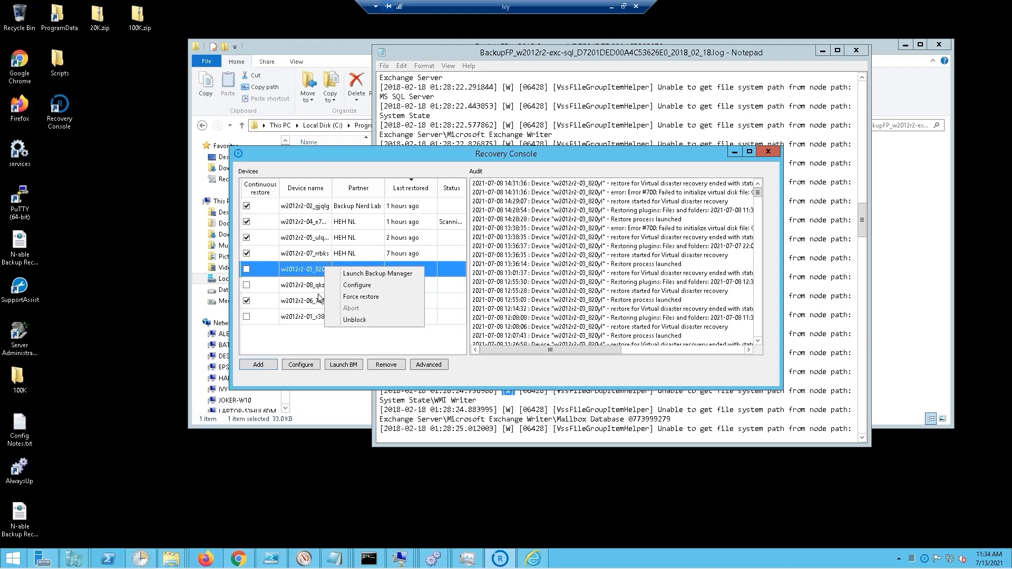
pyautogui.moveTo(365, 297)
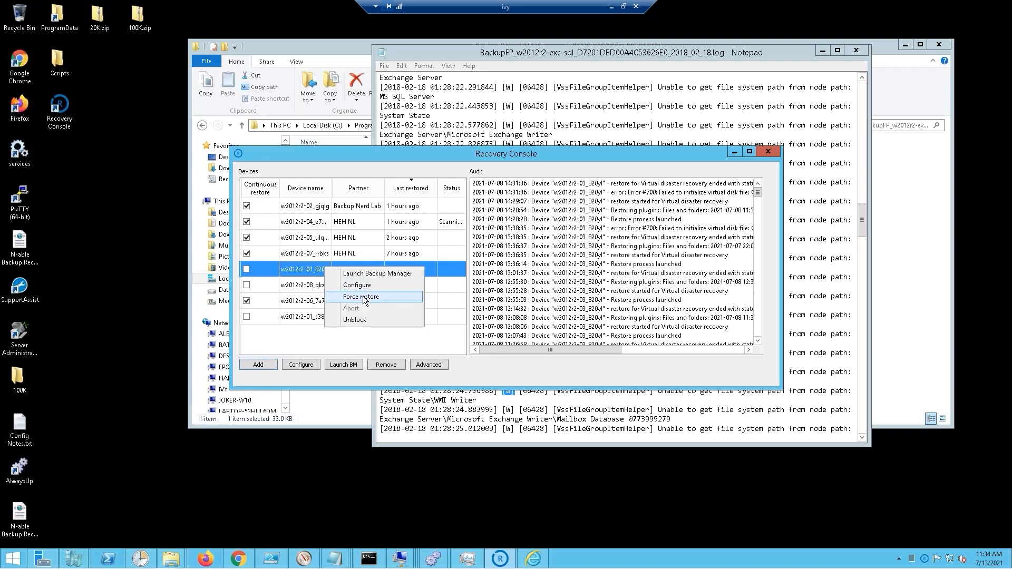